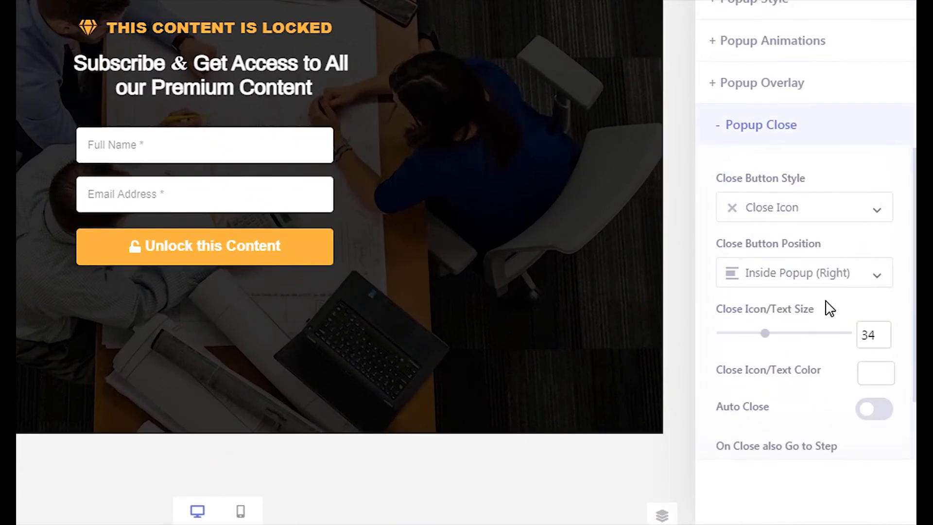
# Expand the Popup Overlay section to review the enabled overlay and its office-photo image
pyautogui.click(804, 207)
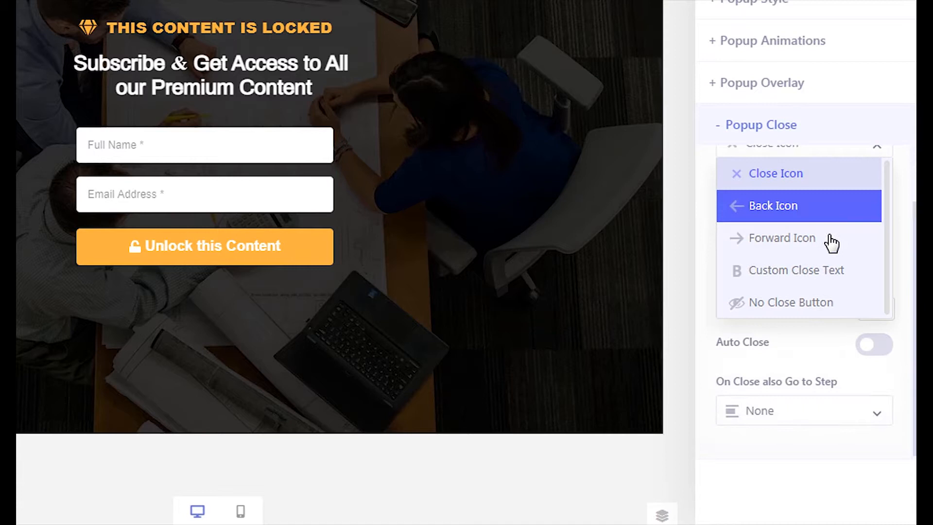
pyautogui.click(790, 302)
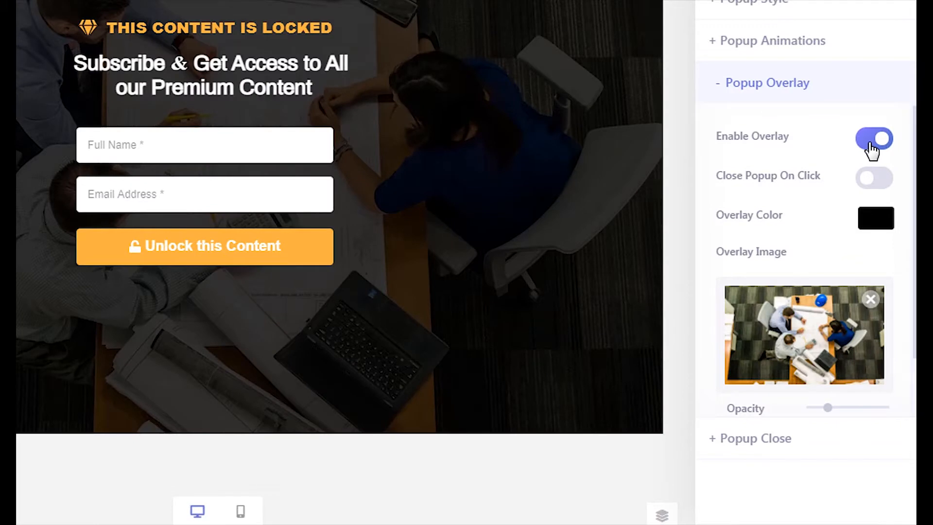
pyautogui.moveTo(801, 191)
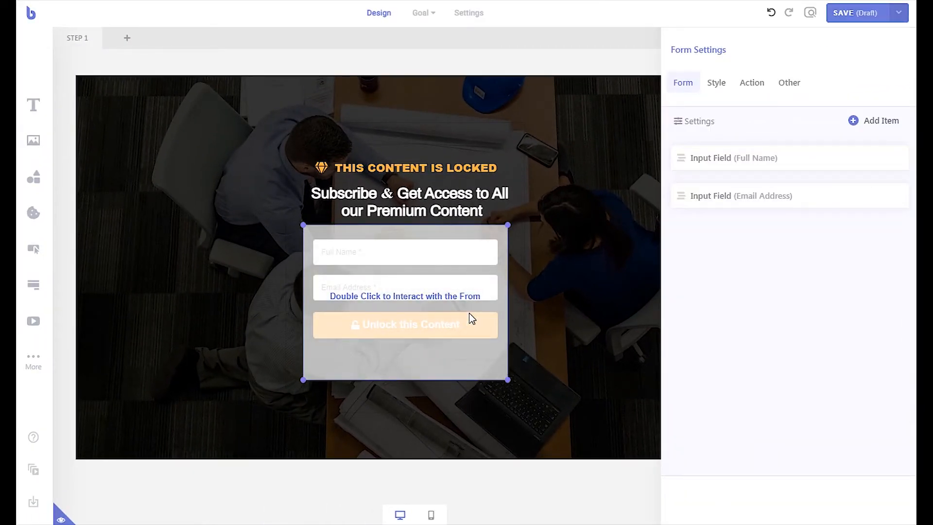
# Set the form's action to Show Custom Content and auto-close the popup after 3 seconds
pyautogui.click(752, 82)
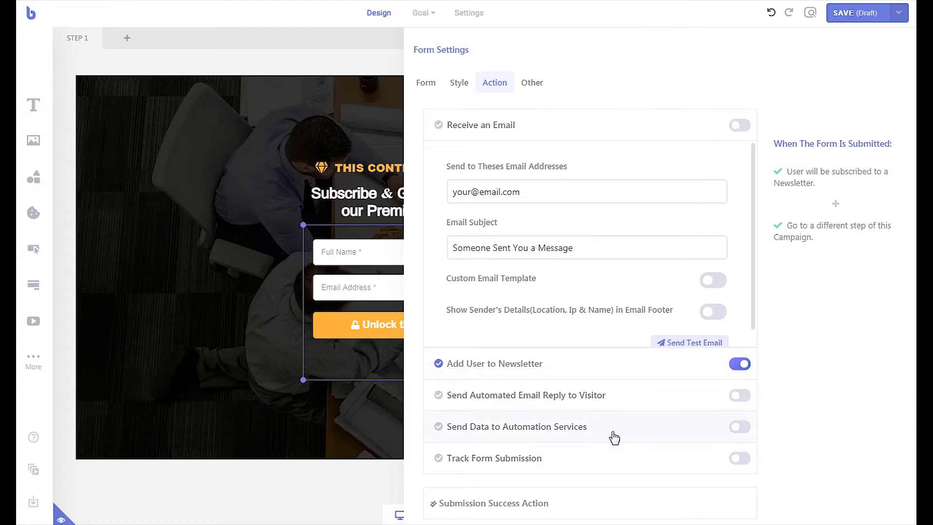
pyautogui.scroll(-3)
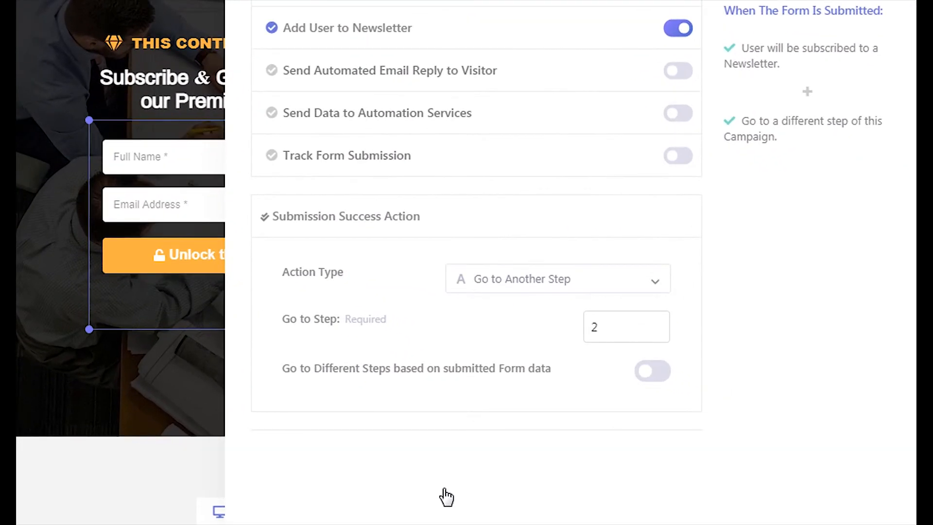
pyautogui.moveTo(497, 304)
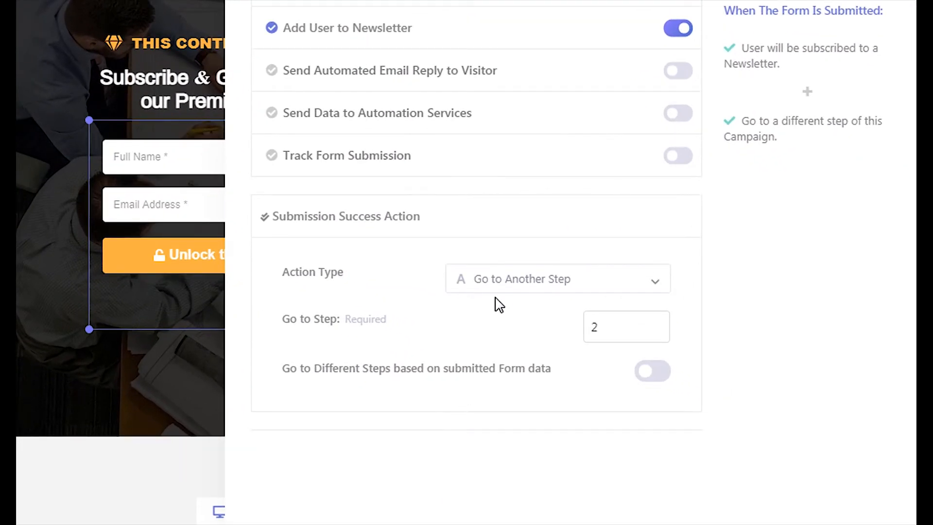
pyautogui.click(558, 278)
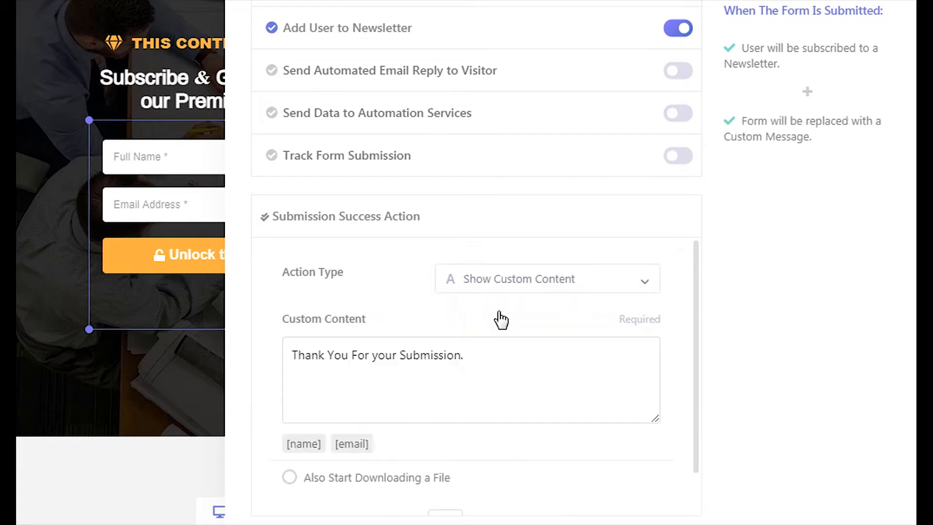
pyautogui.scroll(-3)
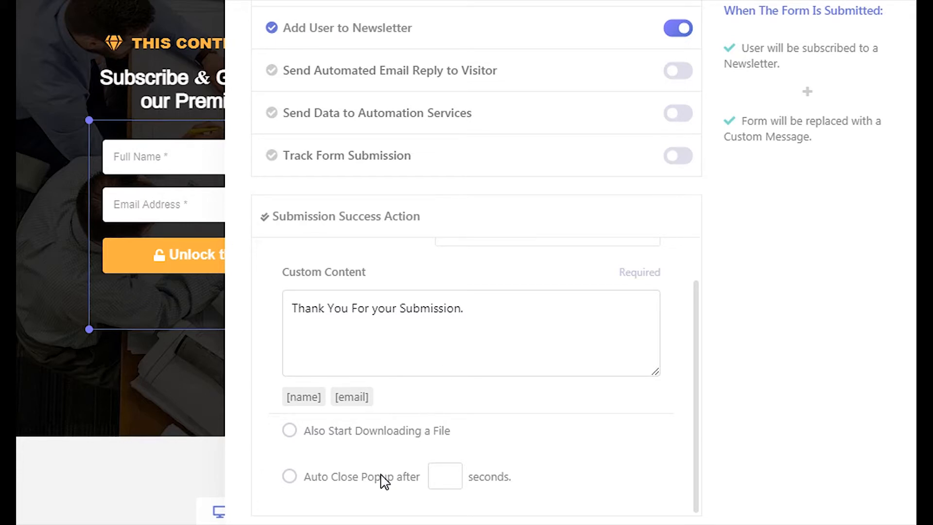
pyautogui.click(289, 477)
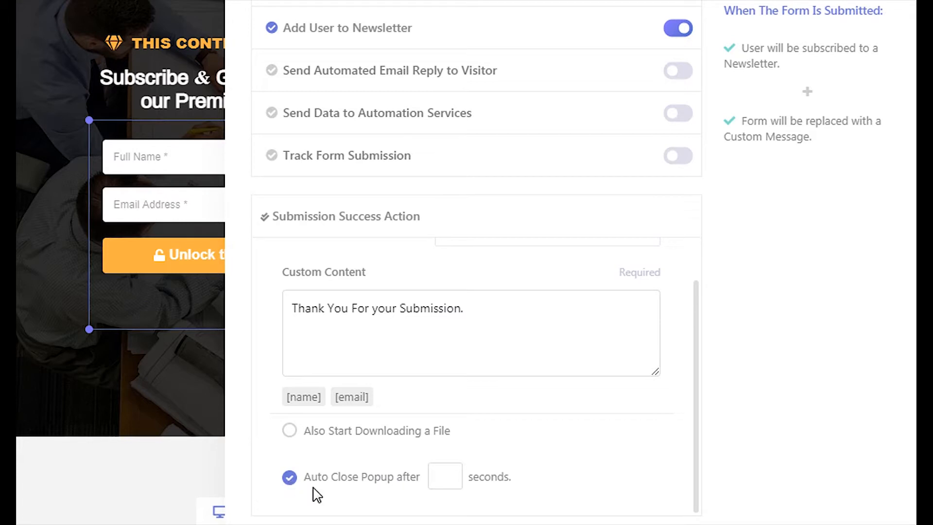
pyautogui.write('3')
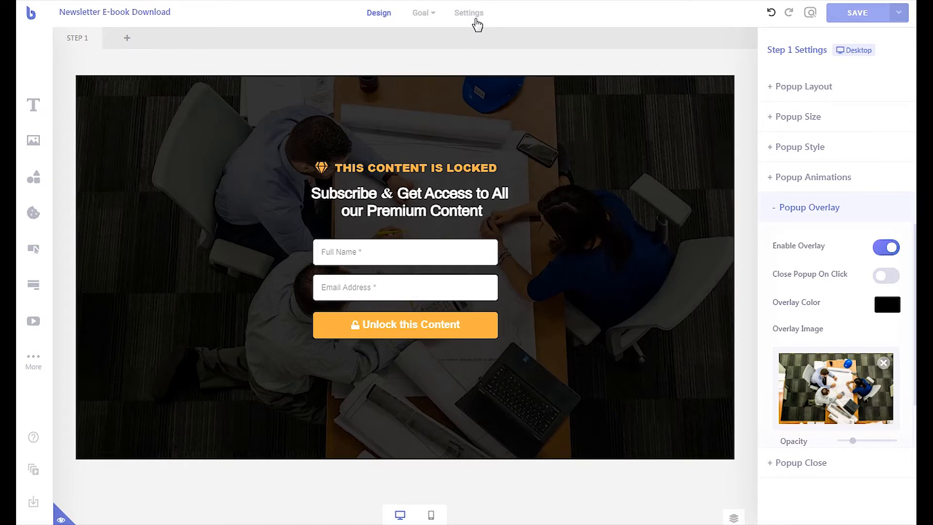
# Set the campaign trigger to Time Spent with 04 seconds on page
pyautogui.click(469, 12)
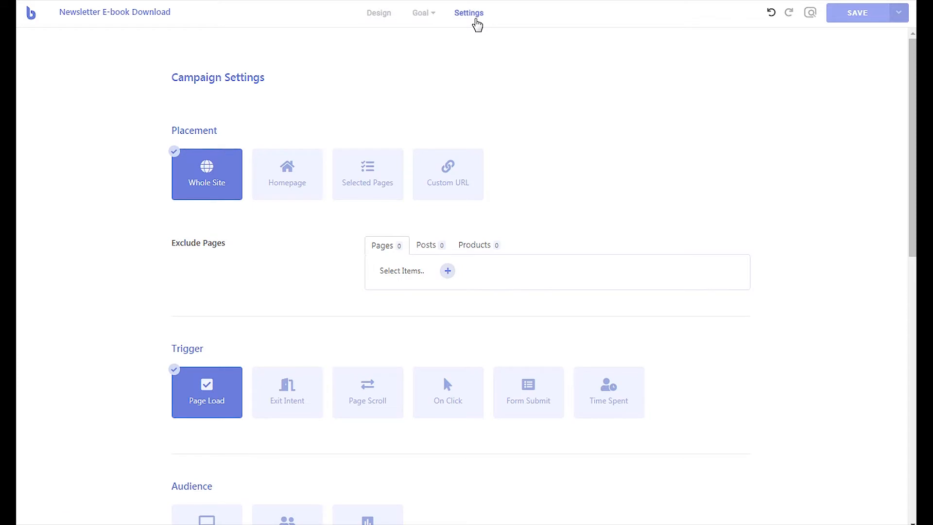
pyautogui.scroll(-3)
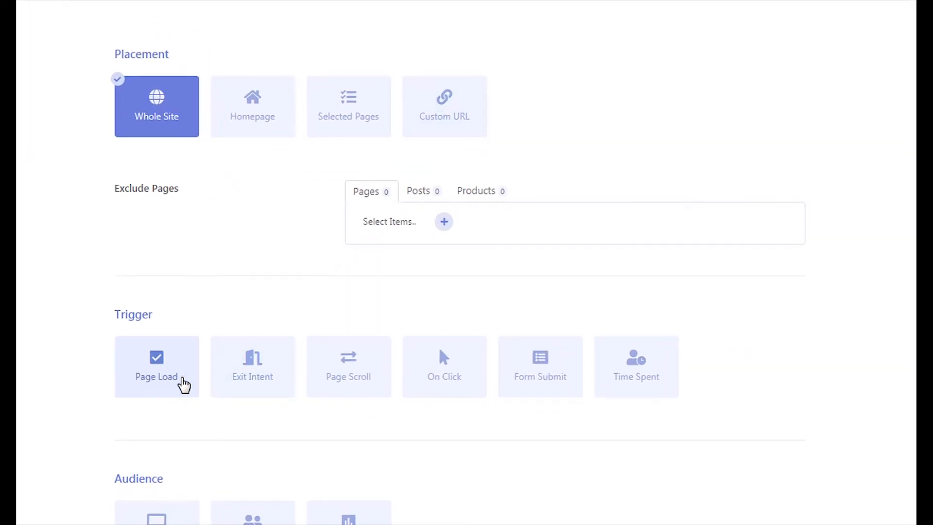
pyautogui.click(636, 366)
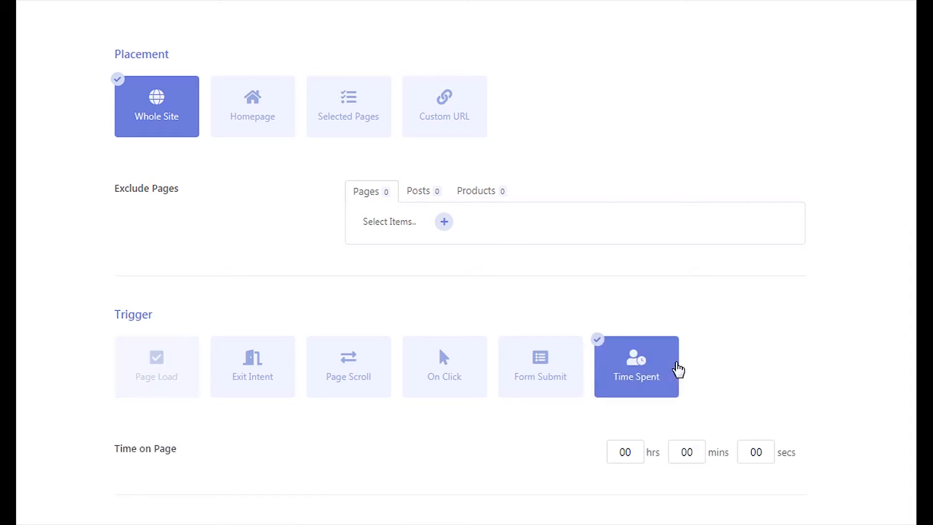
pyautogui.click(756, 452)
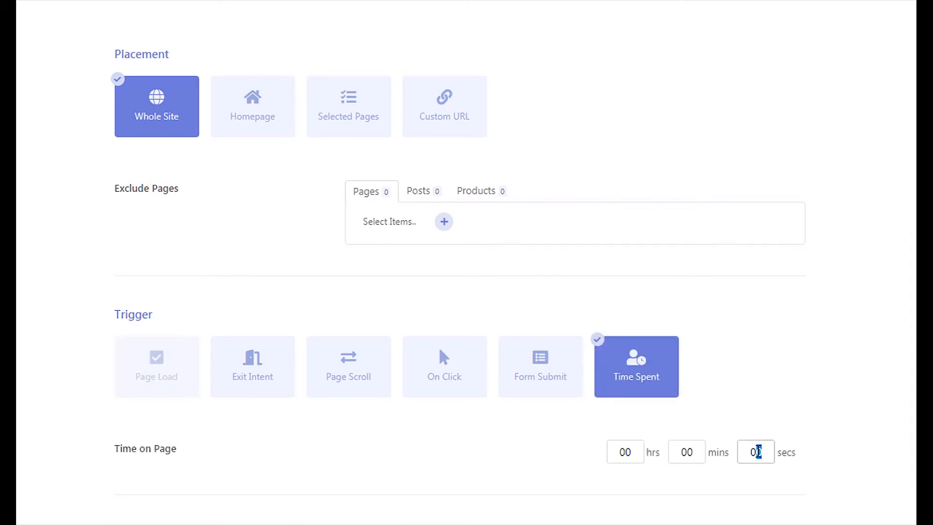
pyautogui.write('04')
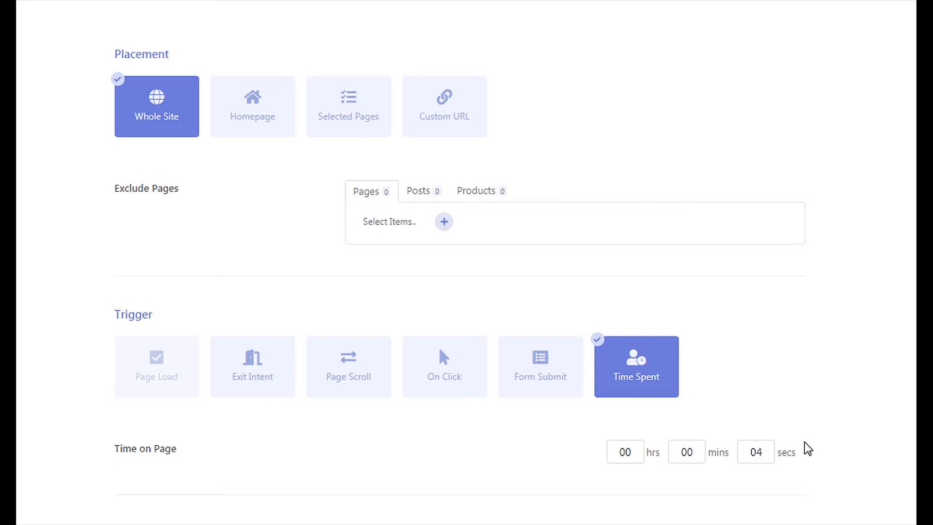
pyautogui.scroll(-3)
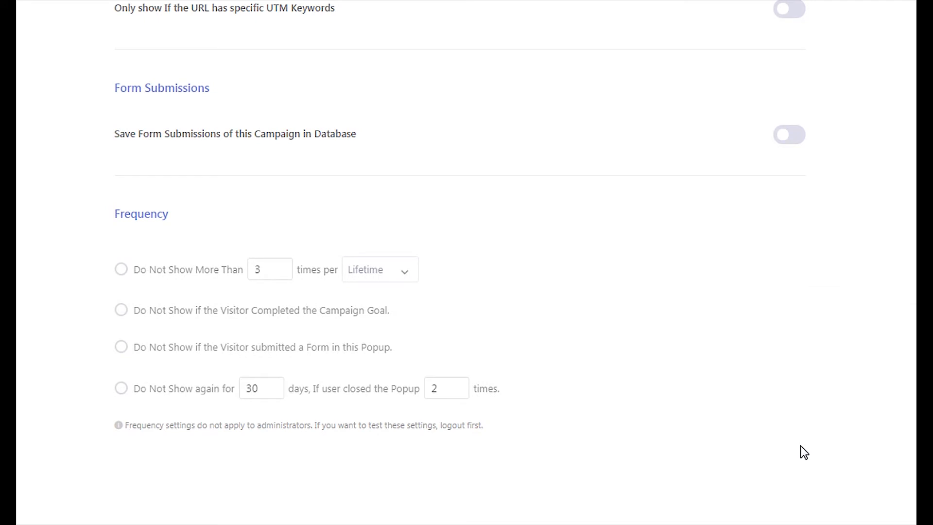
pyautogui.moveTo(121, 347)
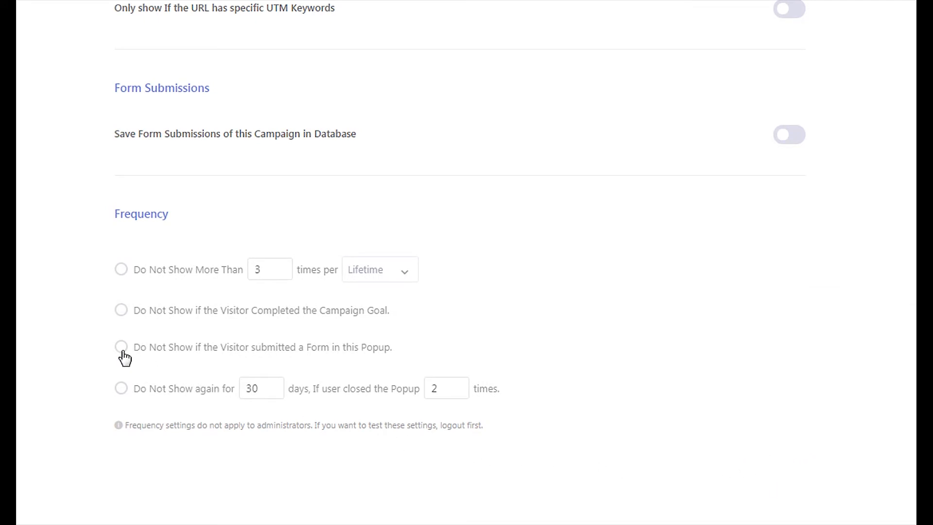
# Under Frequency, choose 'Do Not Show if the Visitor submitted a Form in this Popup'
pyautogui.click(121, 347)
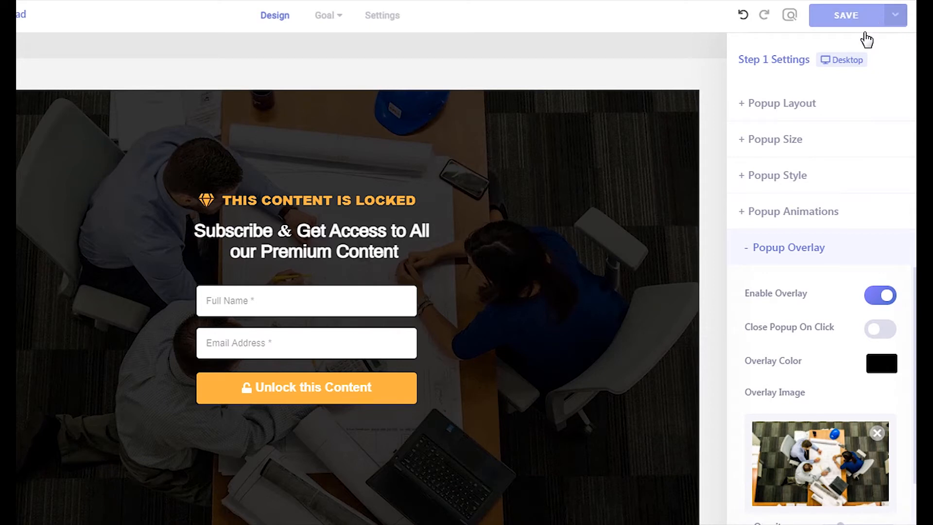
# Save the campaign with the top-right SAVE button
pyautogui.click(845, 15)
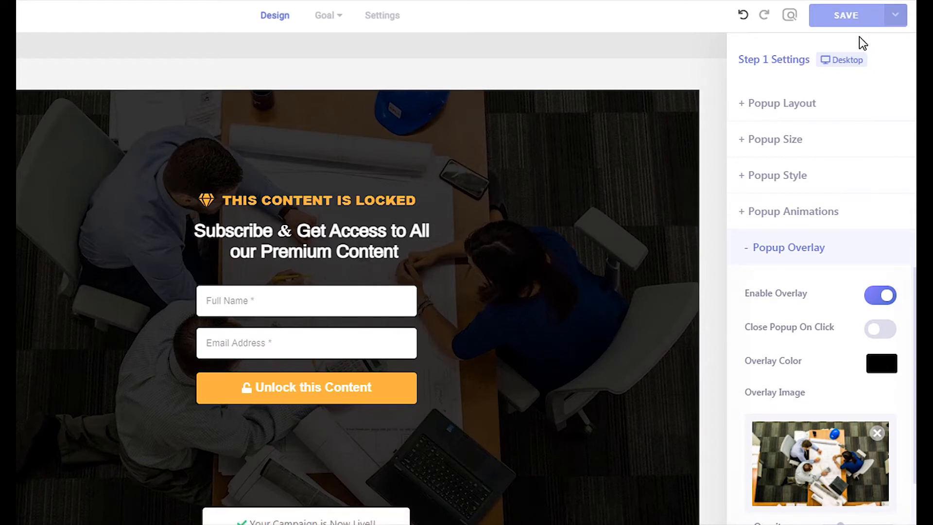
pyautogui.moveTo(361, 25)
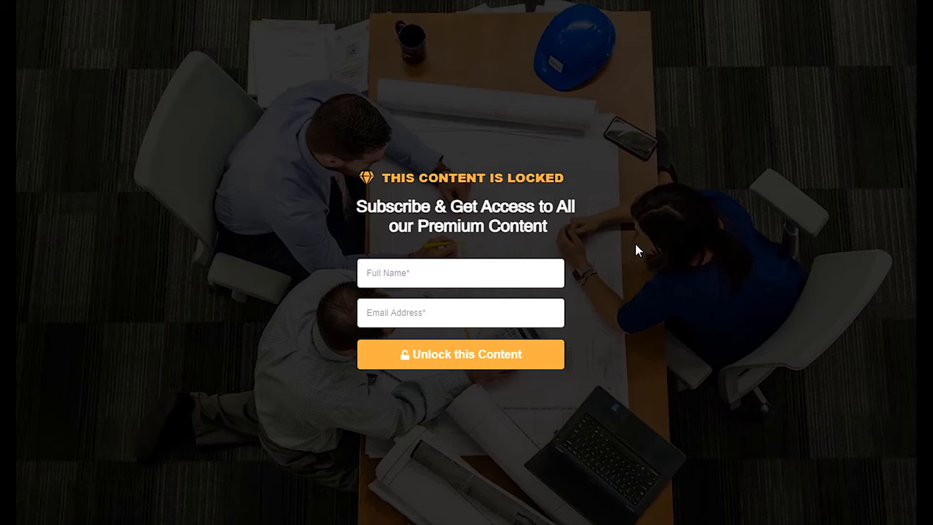
pyautogui.write('John Doe')
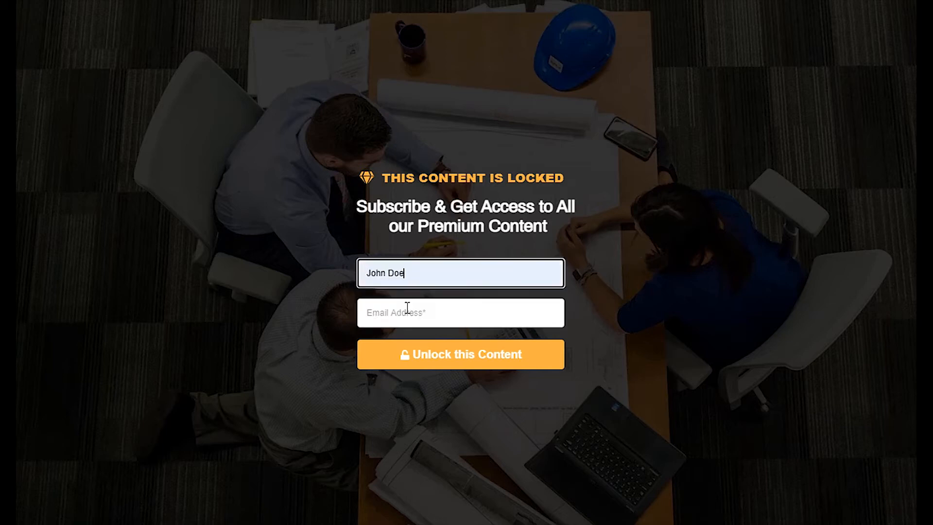
pyautogui.write('johndoe@gmail.com')
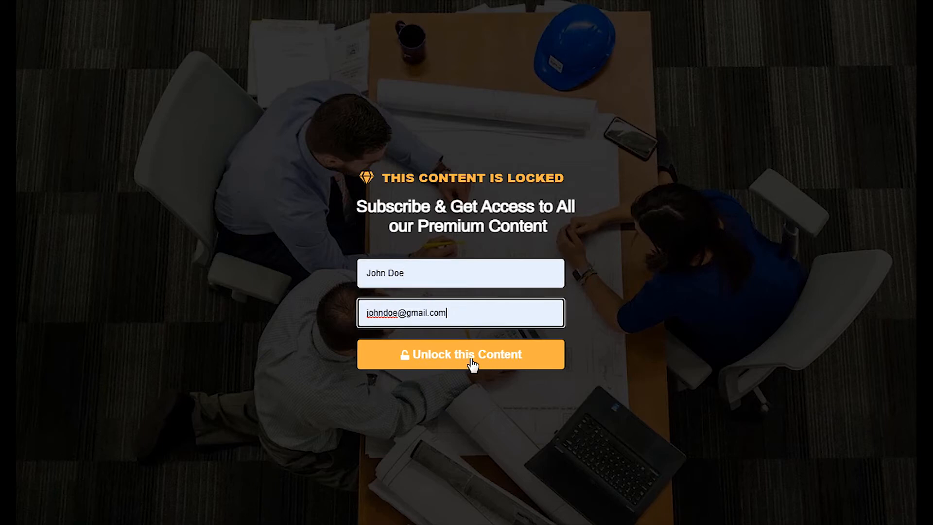
pyautogui.click(461, 355)
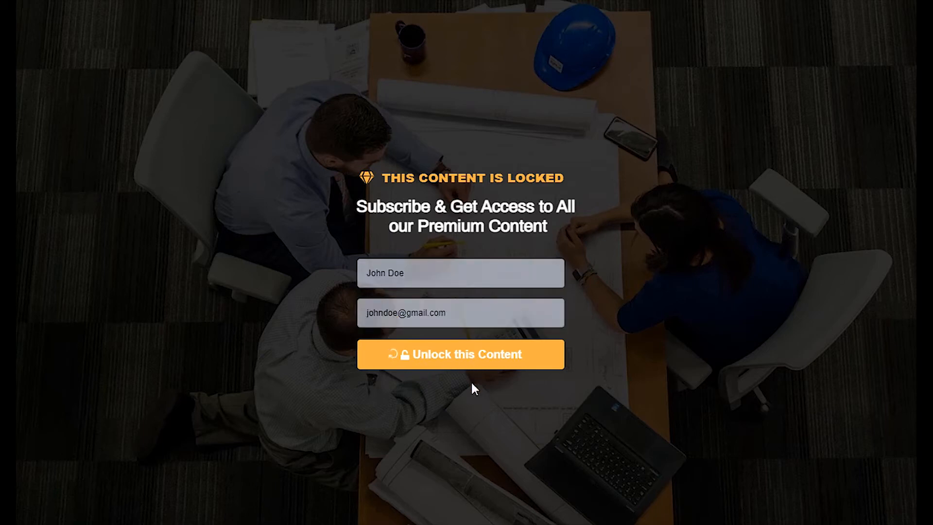
pyautogui.click(460, 354)
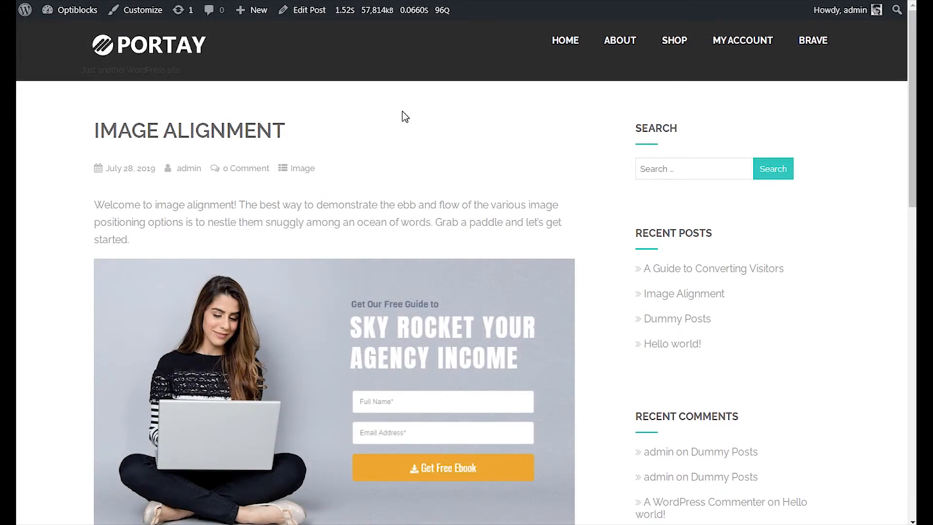
# Submit the embedded form as John Doe with email johndoe@gmail via Get Free Ebook
pyautogui.scroll(-3)
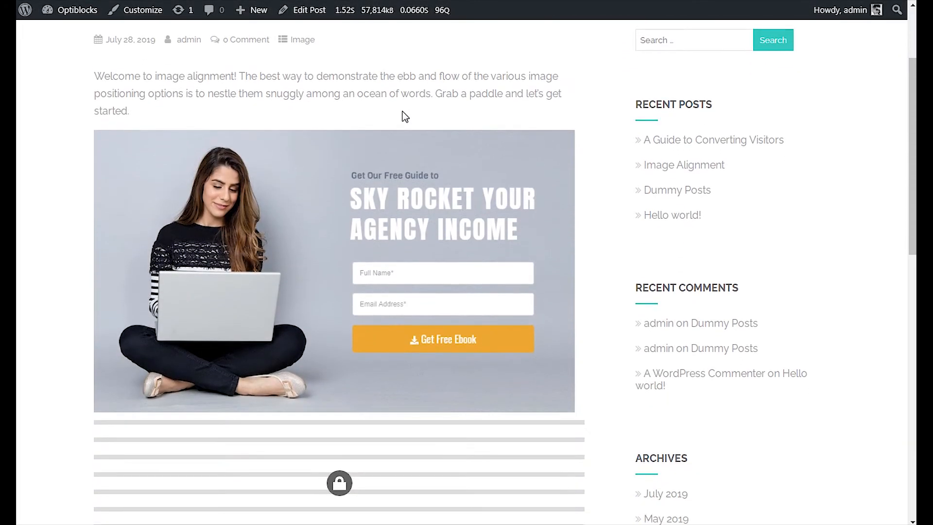
pyautogui.scroll(-3)
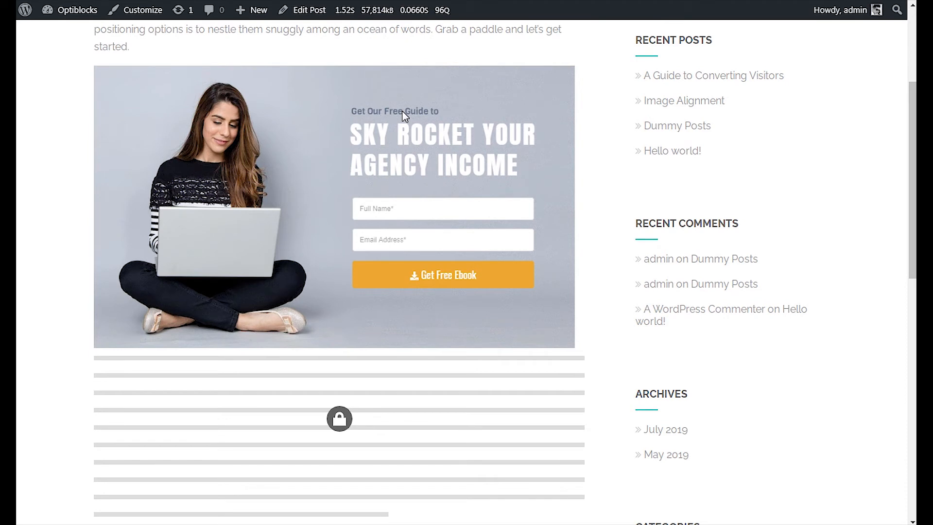
pyautogui.write('John Doe')
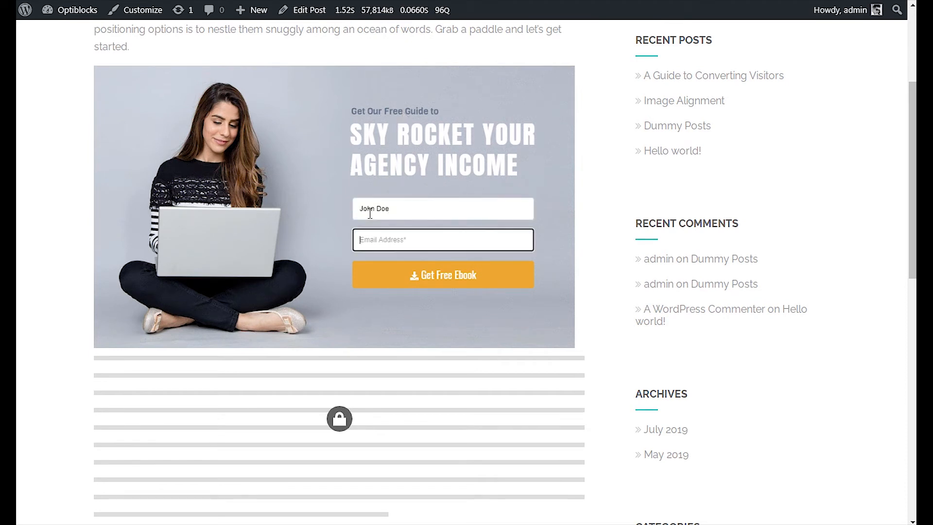
pyautogui.write('johndoe@gmail')
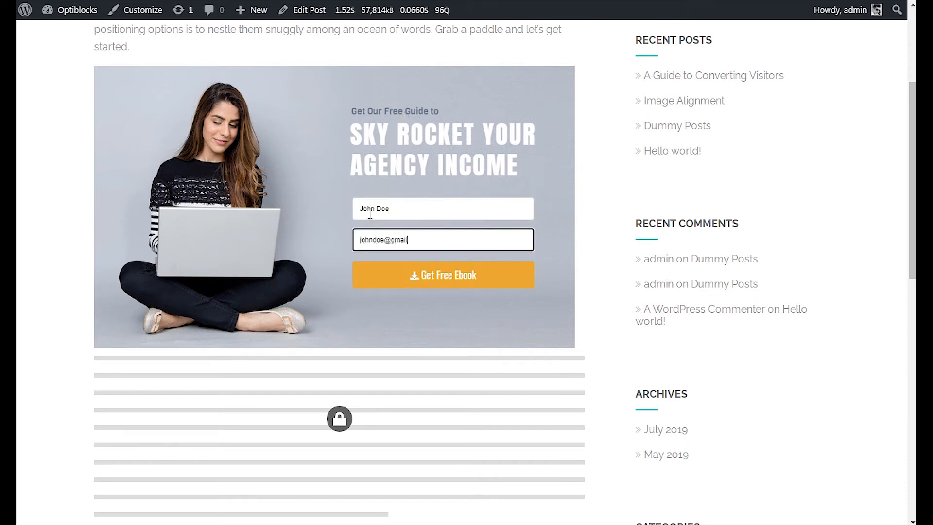
pyautogui.click(443, 275)
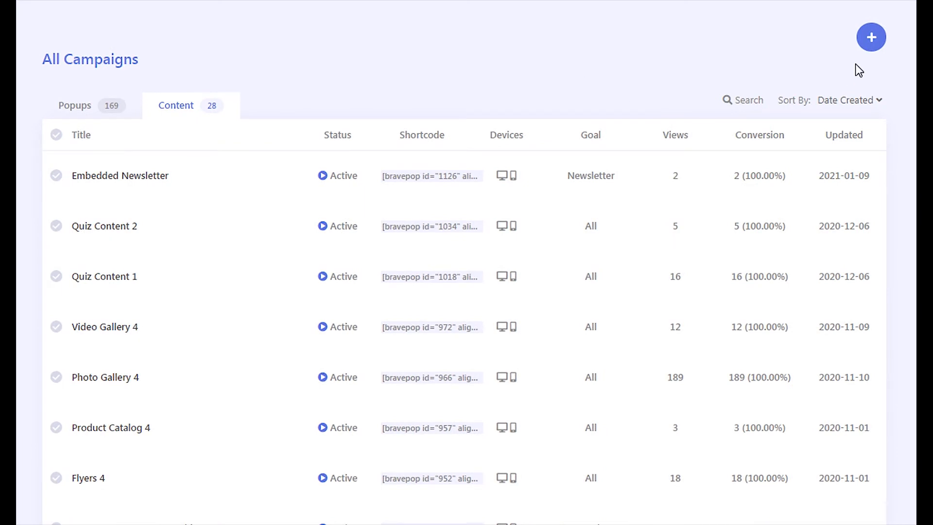
# Add the Locked Content campaign using the first Lead Capture Forms template
pyautogui.click(871, 37)
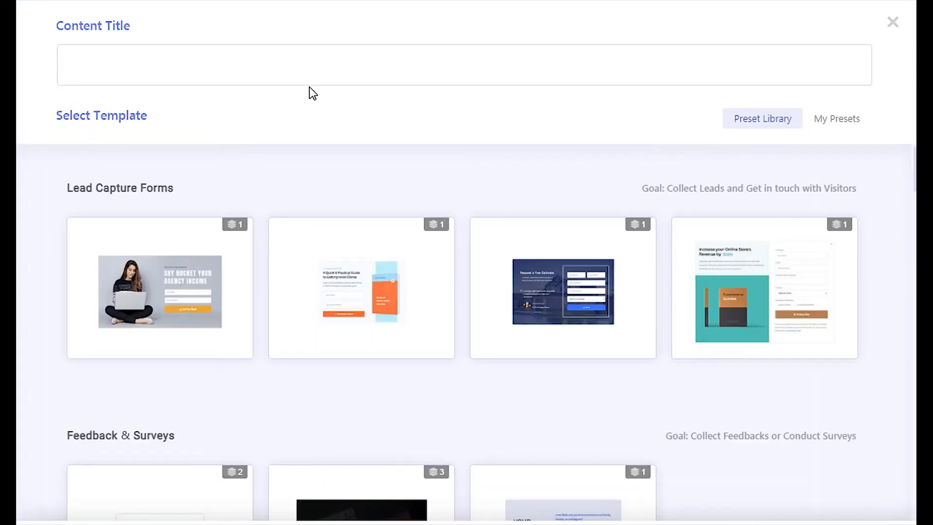
pyautogui.click(160, 294)
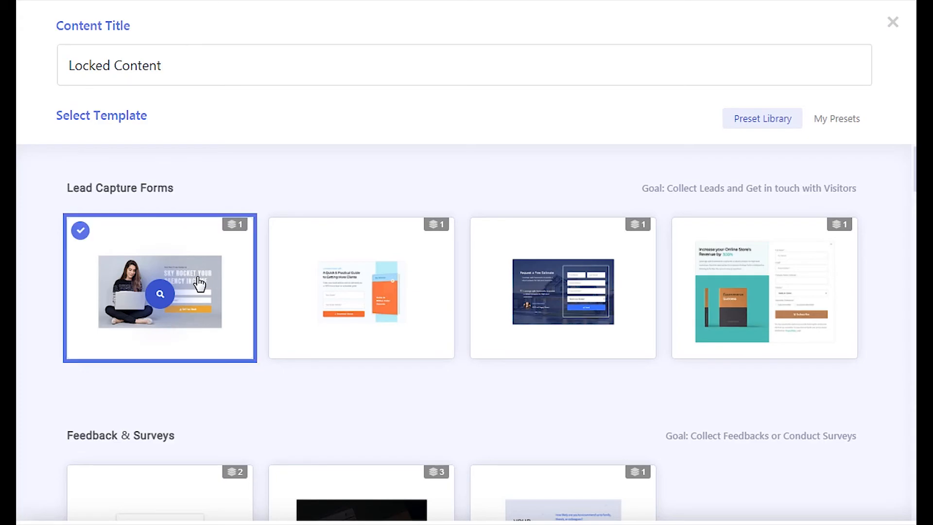
pyautogui.click(159, 292)
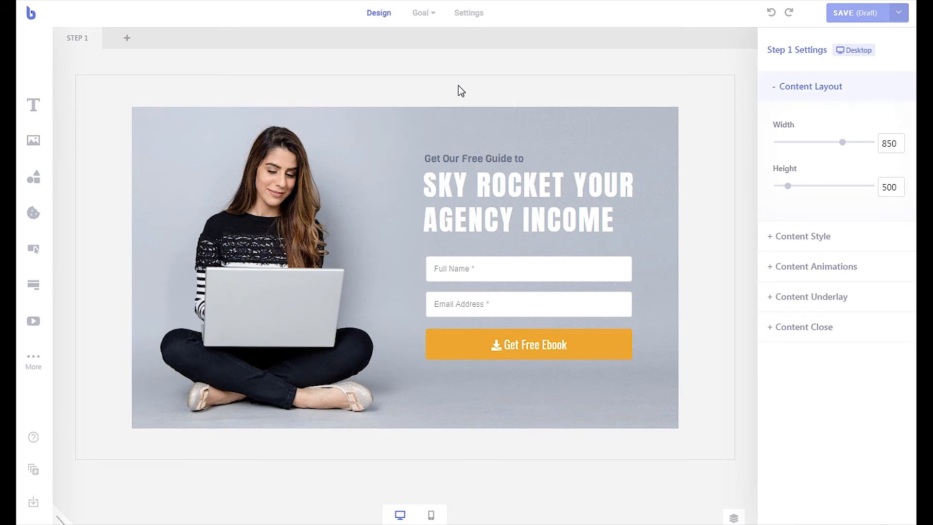
# Set the goal to Visitor Submits a Form, selecting the desktop and mobile target forms
pyautogui.click(421, 12)
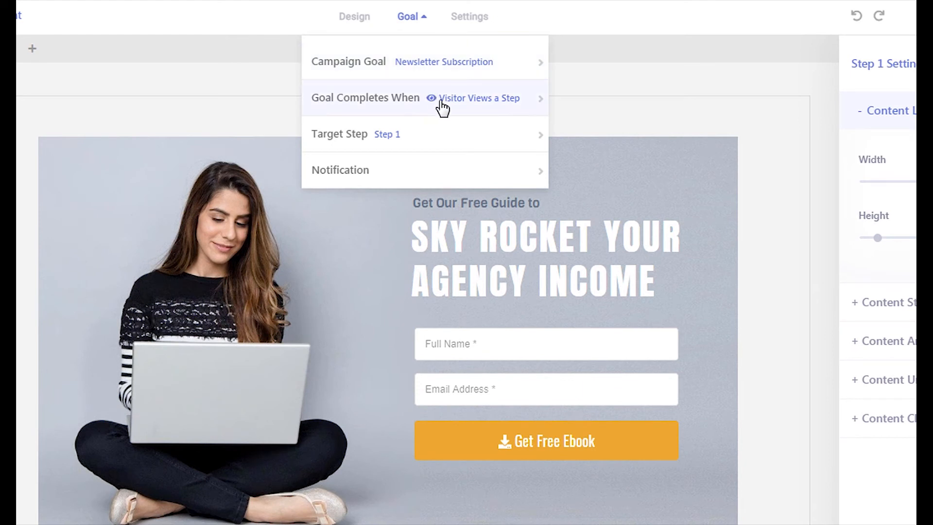
pyautogui.click(442, 98)
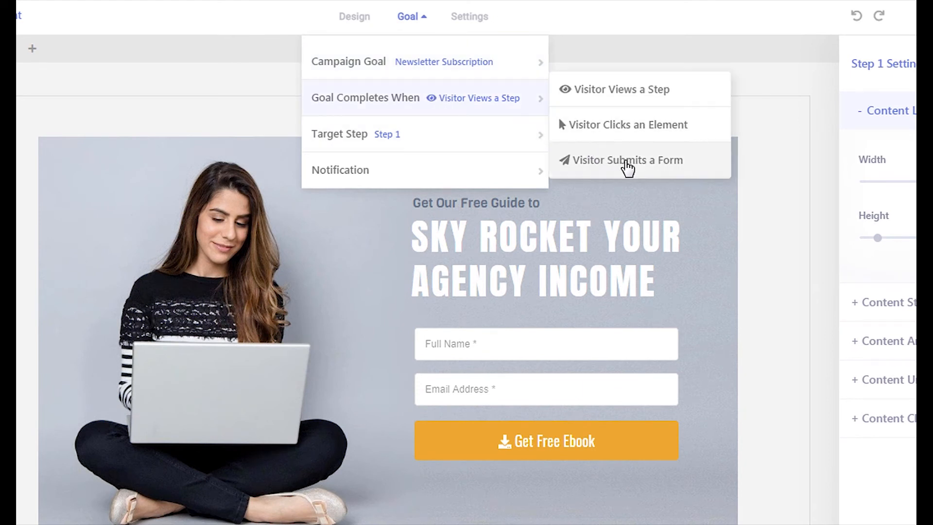
pyautogui.click(627, 160)
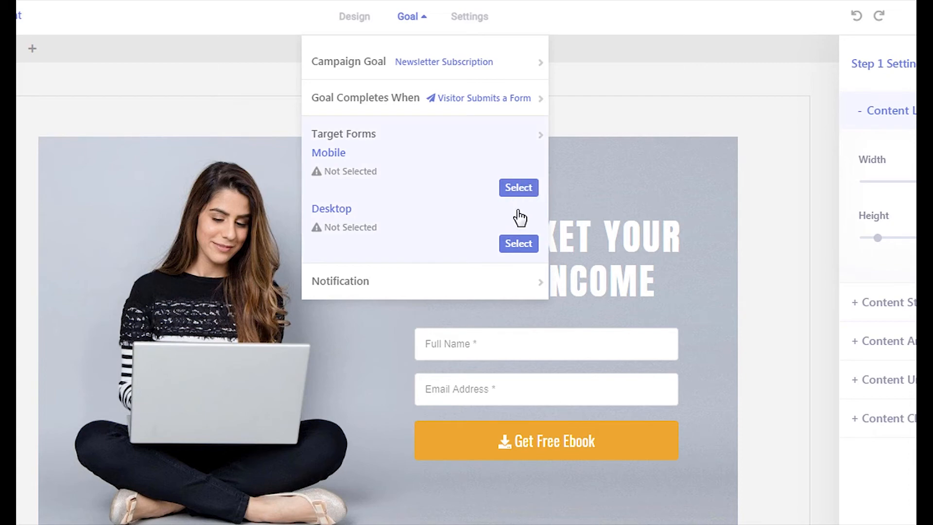
pyautogui.click(518, 244)
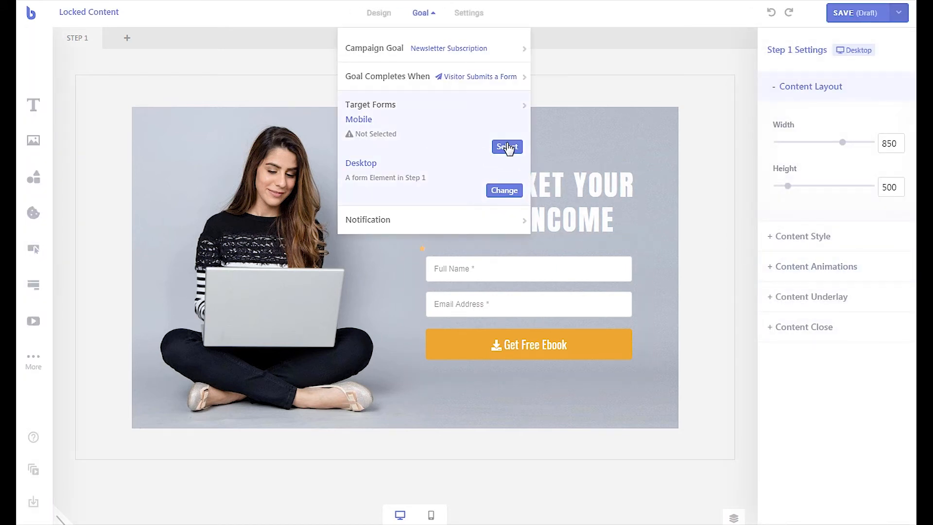
pyautogui.click(507, 147)
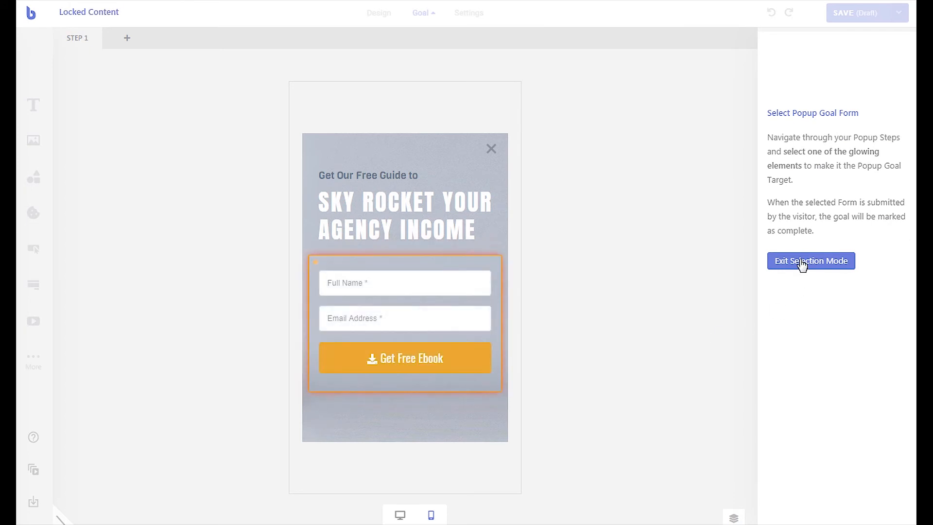
pyautogui.click(811, 261)
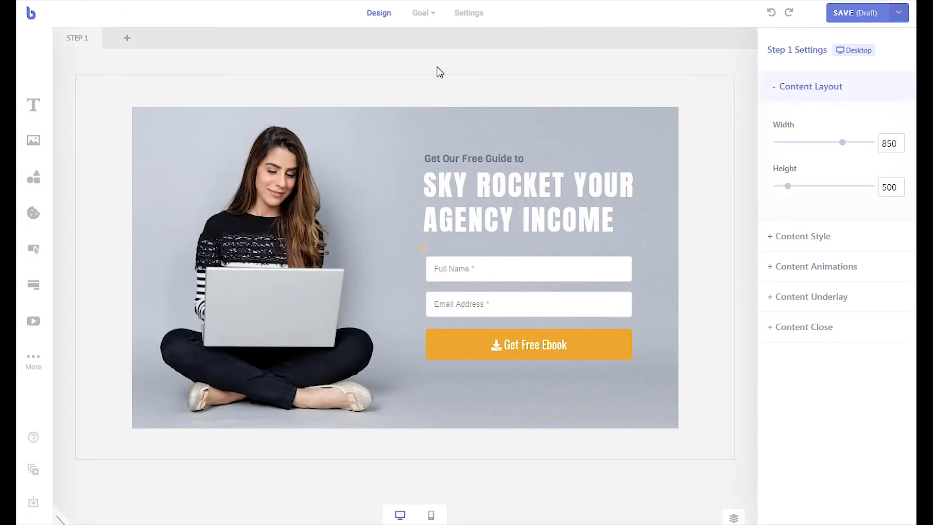
pyautogui.click(468, 13)
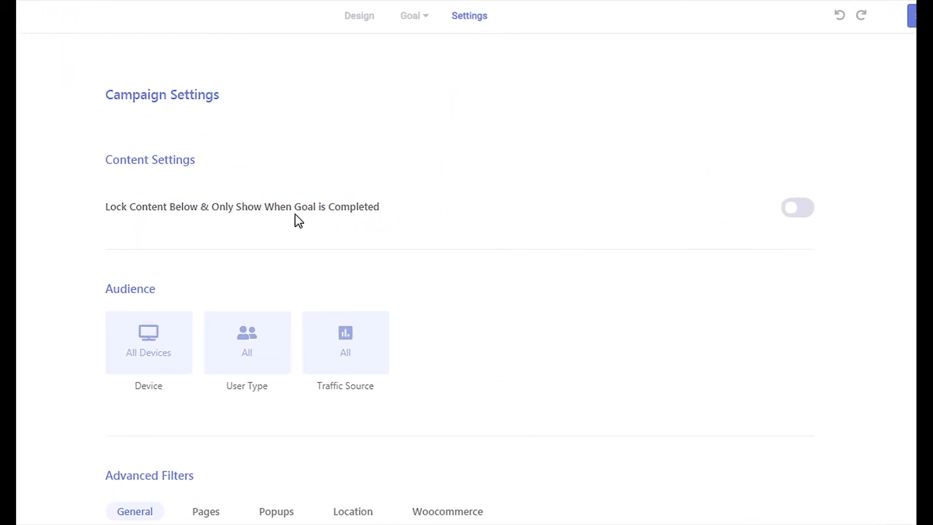
pyautogui.moveTo(417, 231)
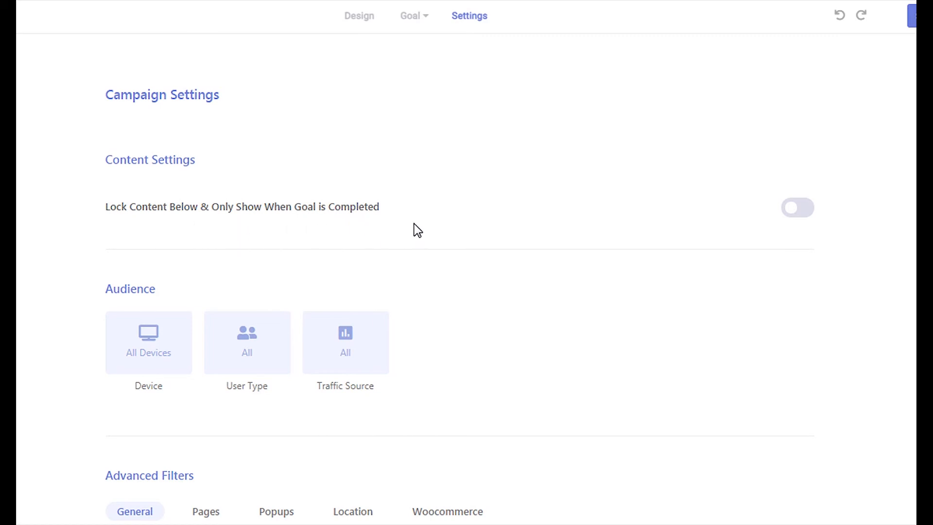
# Turn on 'Lock Content Below & Only Show When Goal is Completed'
pyautogui.click(798, 208)
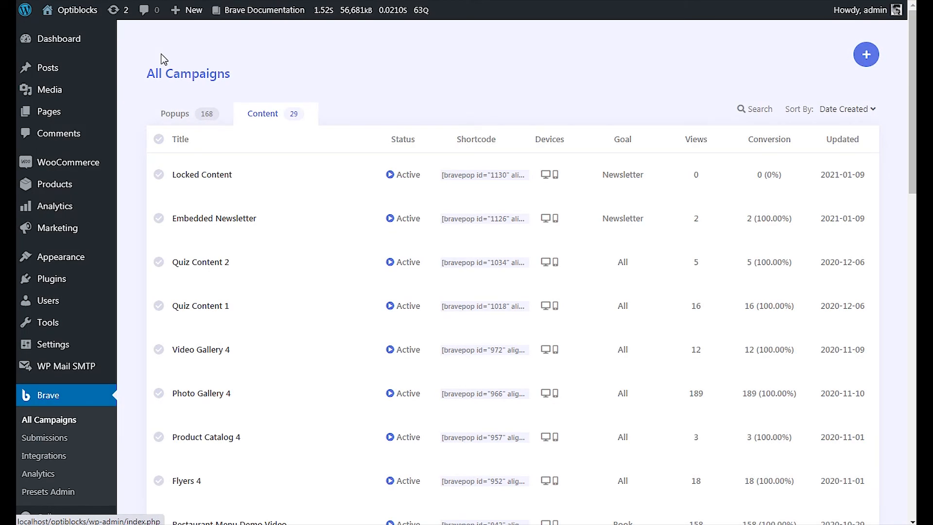
pyautogui.moveTo(470, 185)
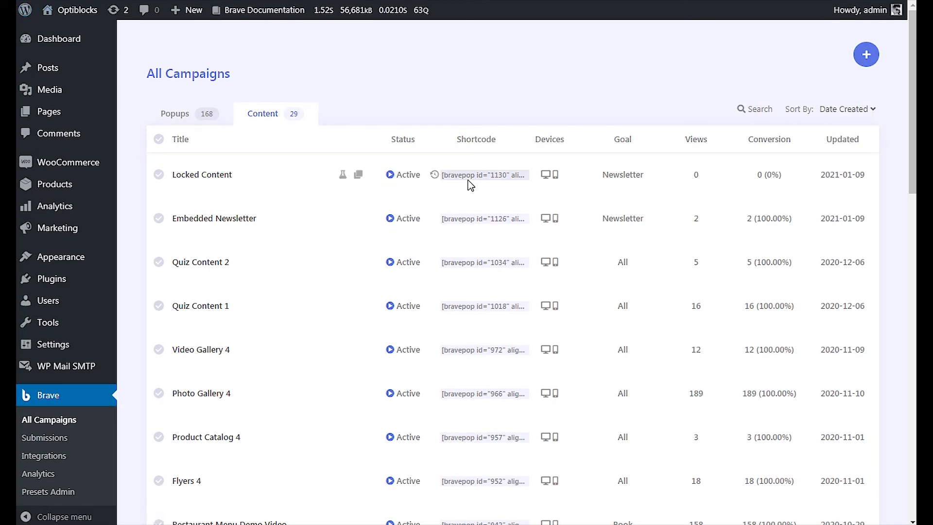
# Copy the Locked Content campaign's shortcode from the Content campaigns list
pyautogui.click(478, 175)
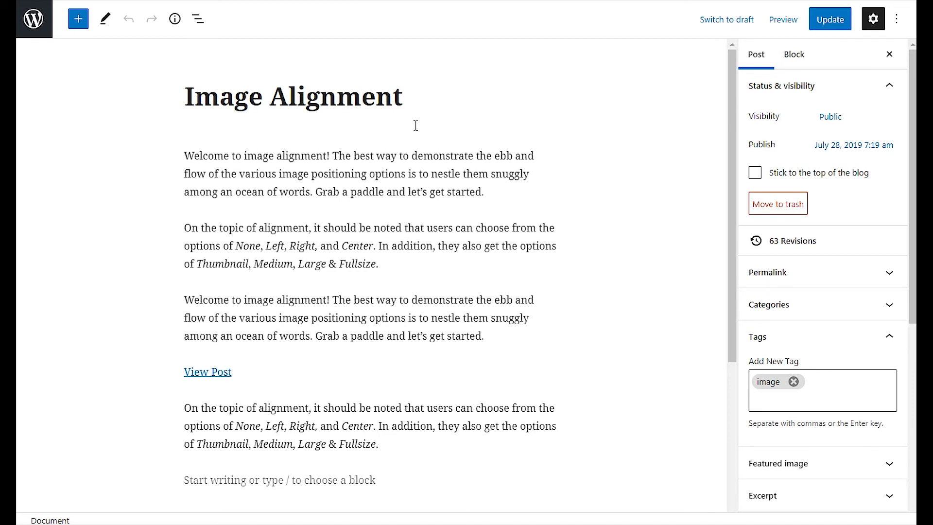
# Add a Shortcode block after the first paragraph containing [bravepop id="1130" align="center"]
pyautogui.click(369, 212)
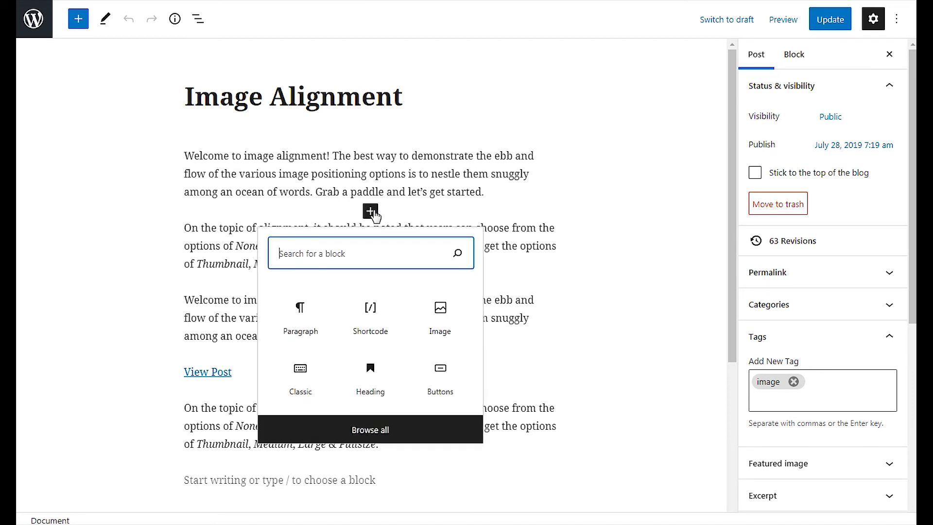
pyautogui.click(370, 307)
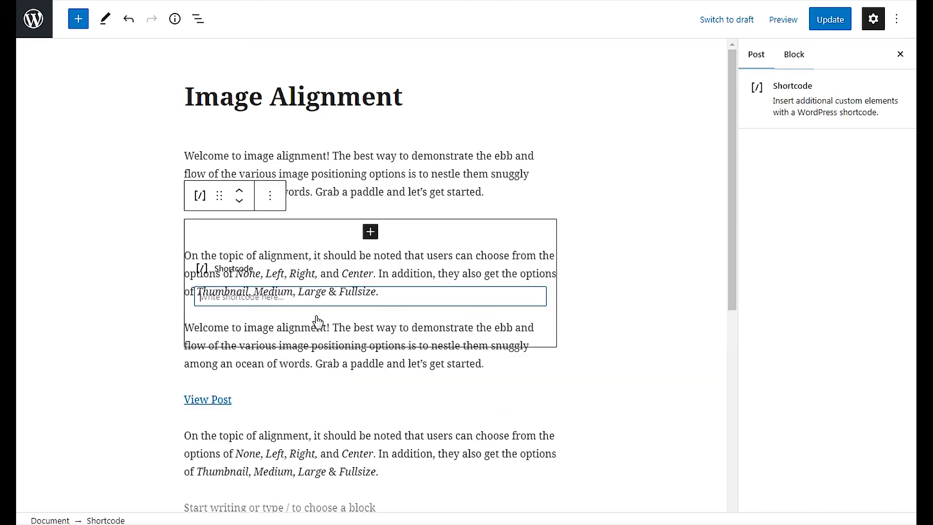
pyautogui.write('[bravepop id="1130" align="center"]')
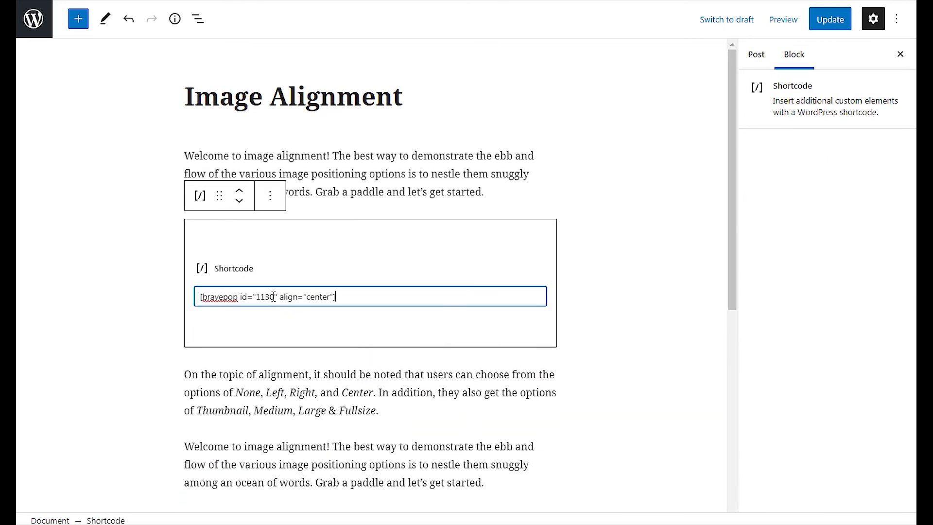
pyautogui.scroll(-3)
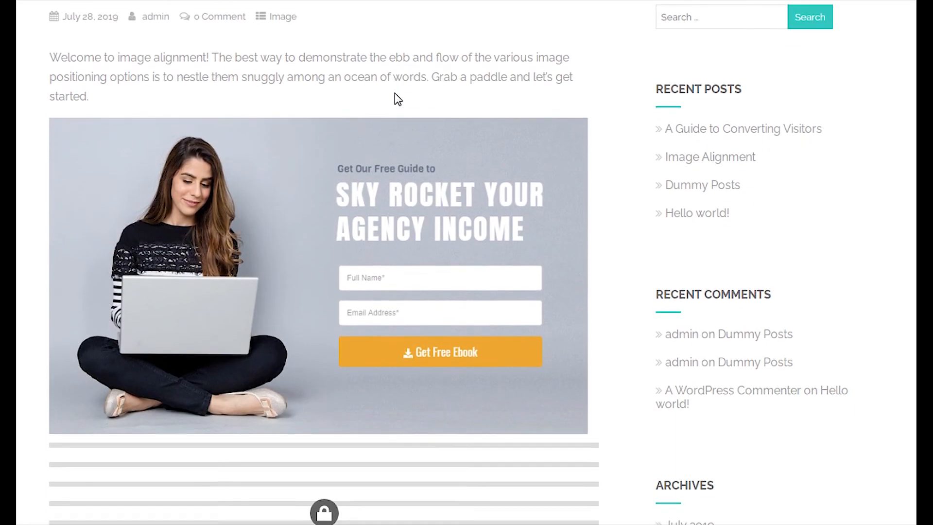
pyautogui.scroll(-3)
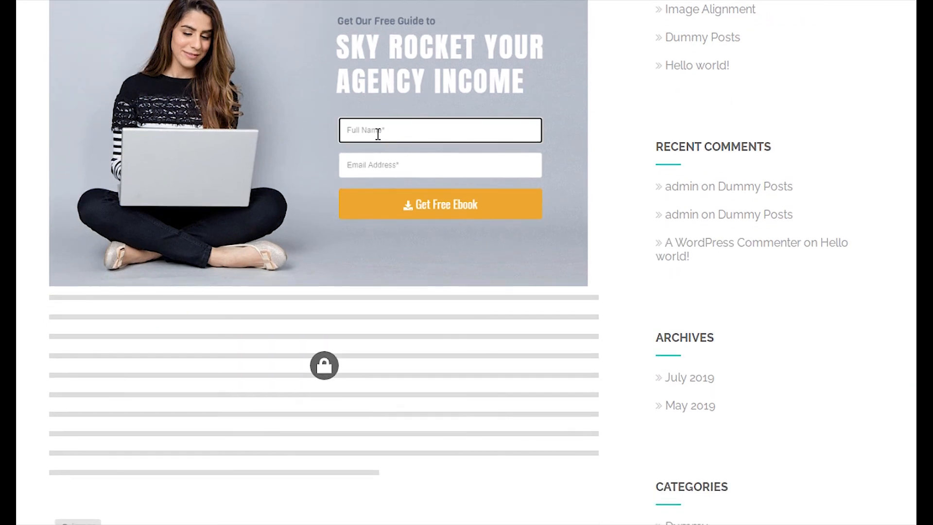
pyautogui.write('John Doe')
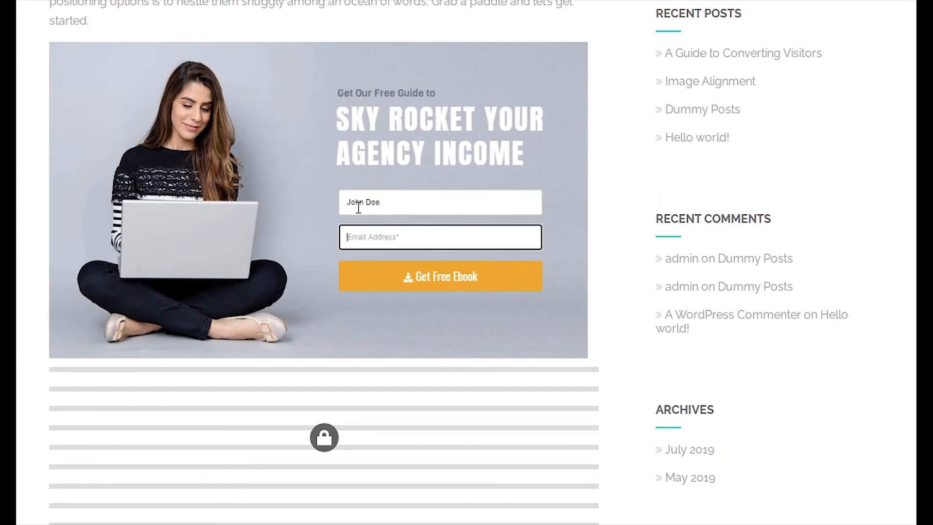
pyautogui.write('johndoe@gmail.com')
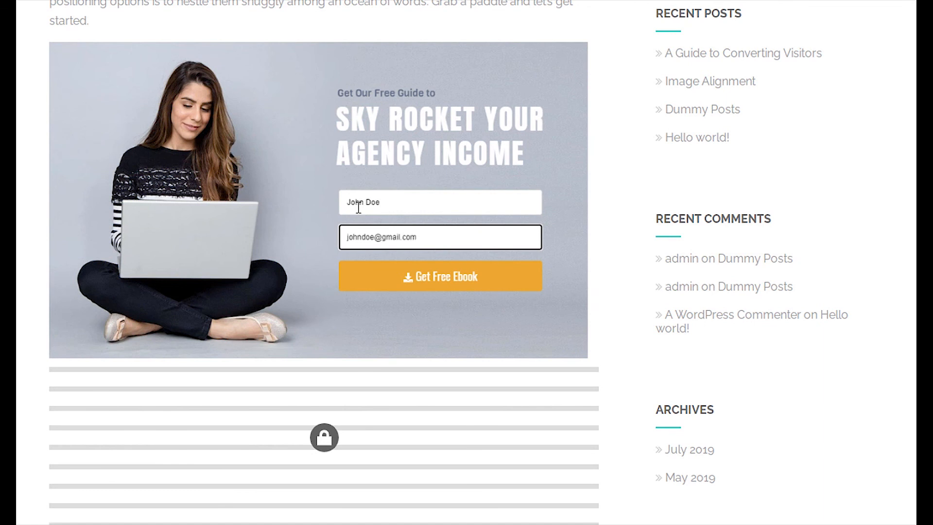